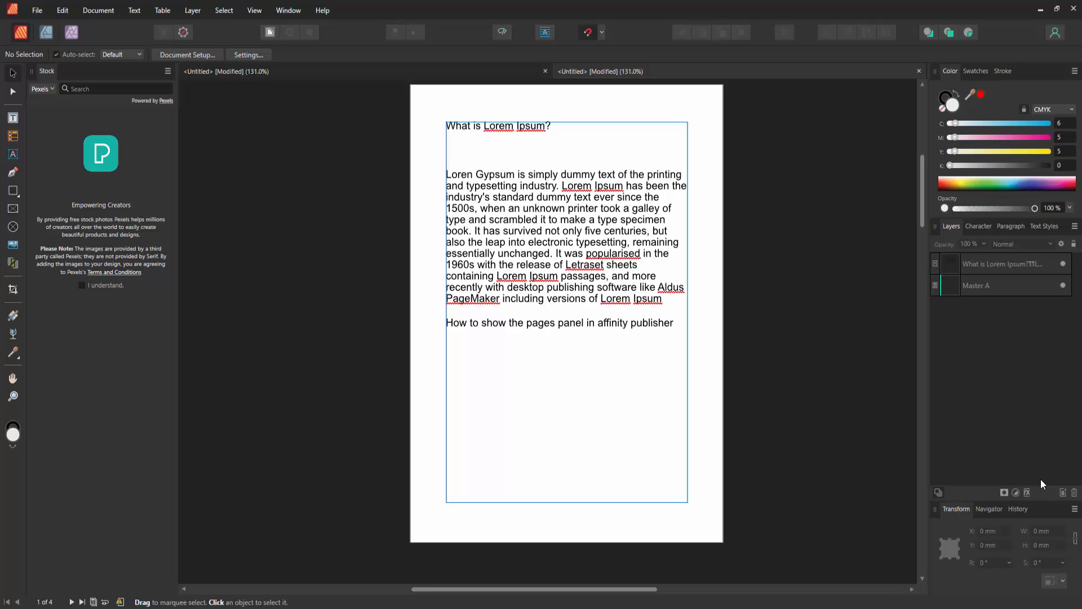
pyautogui.moveTo(1042, 480)
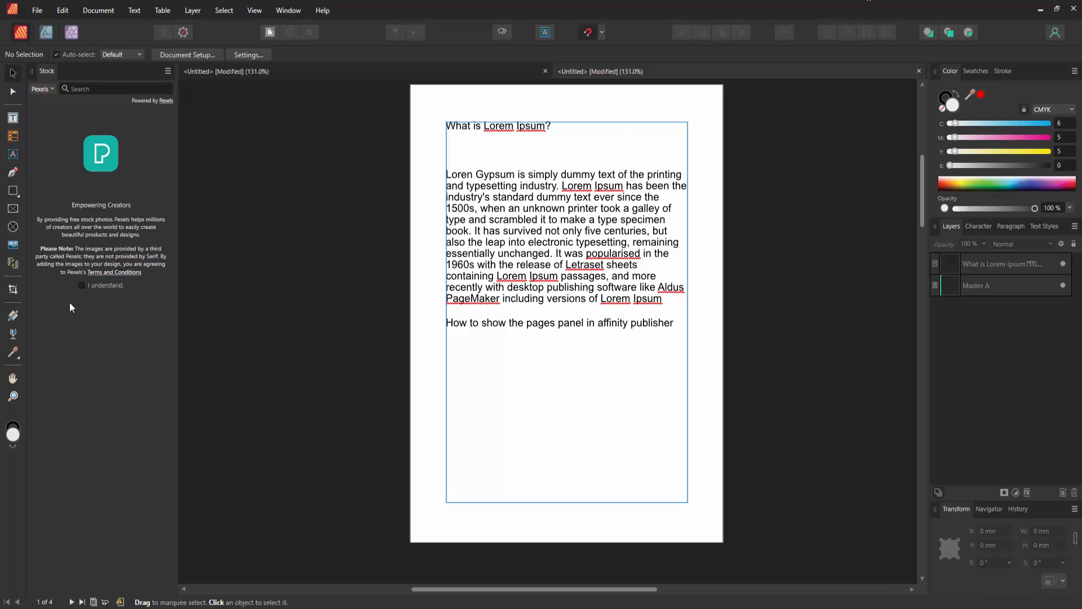
# Step: Show the Pages panel from the Window menu, listing page thumbnails 1–4
pyautogui.click(288, 10)
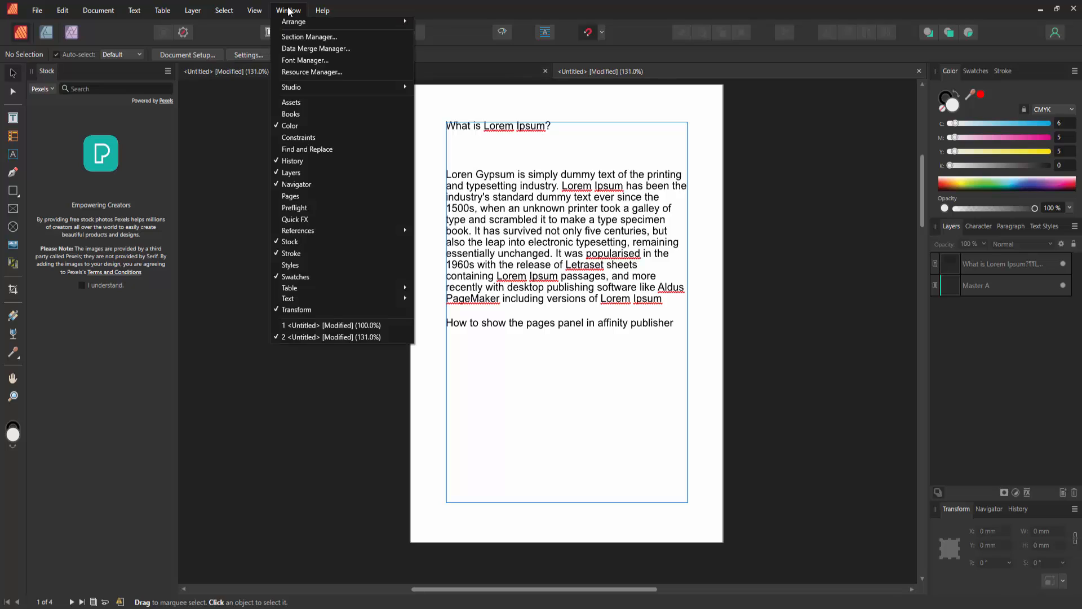
pyautogui.moveTo(291, 86)
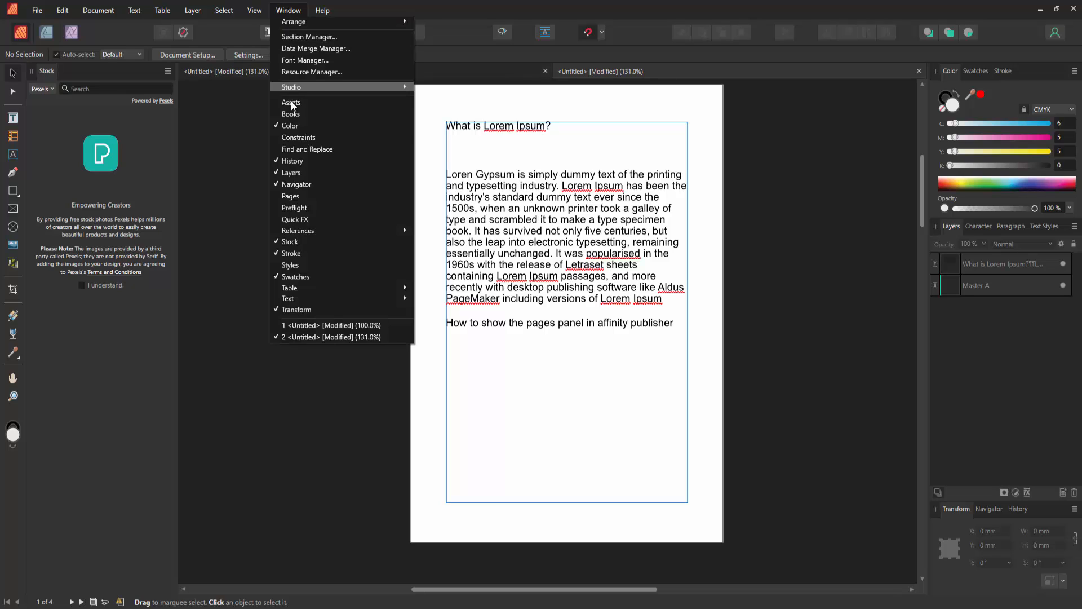
pyautogui.moveTo(312, 196)
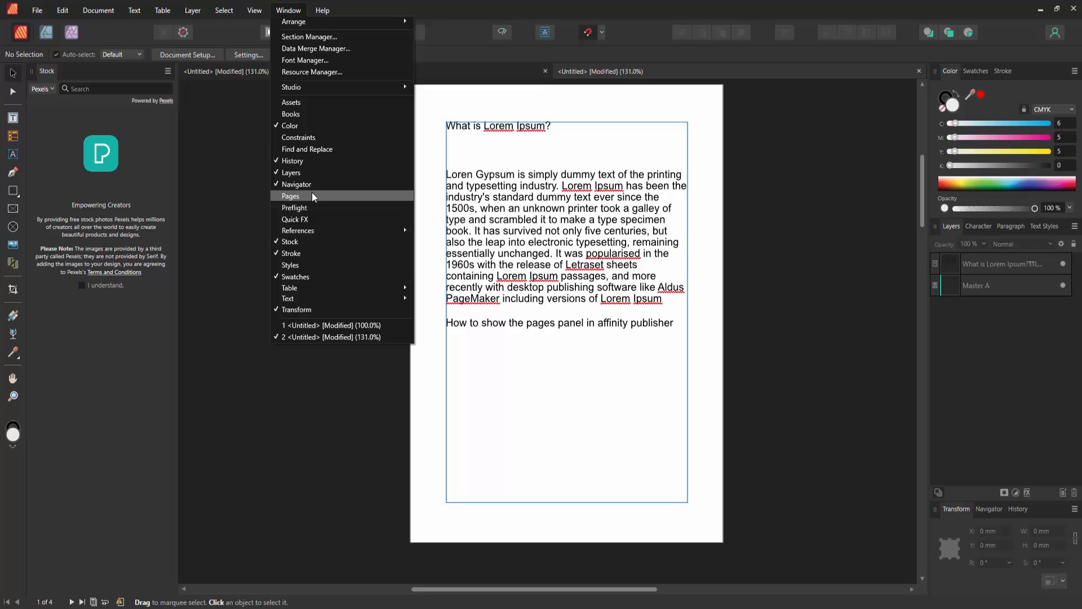
pyautogui.click(291, 196)
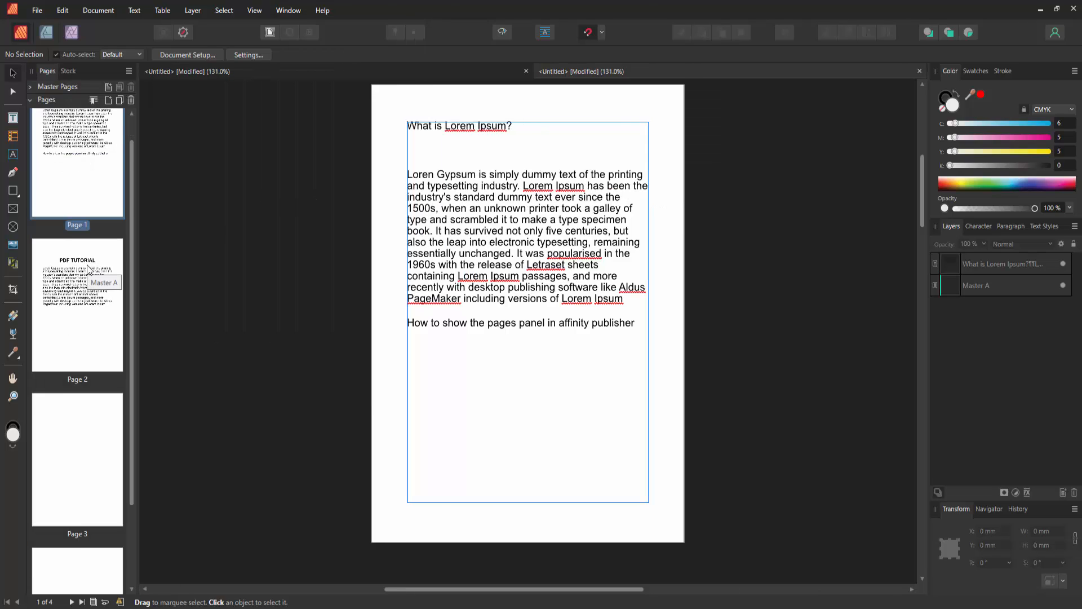
pyautogui.scroll(-3)
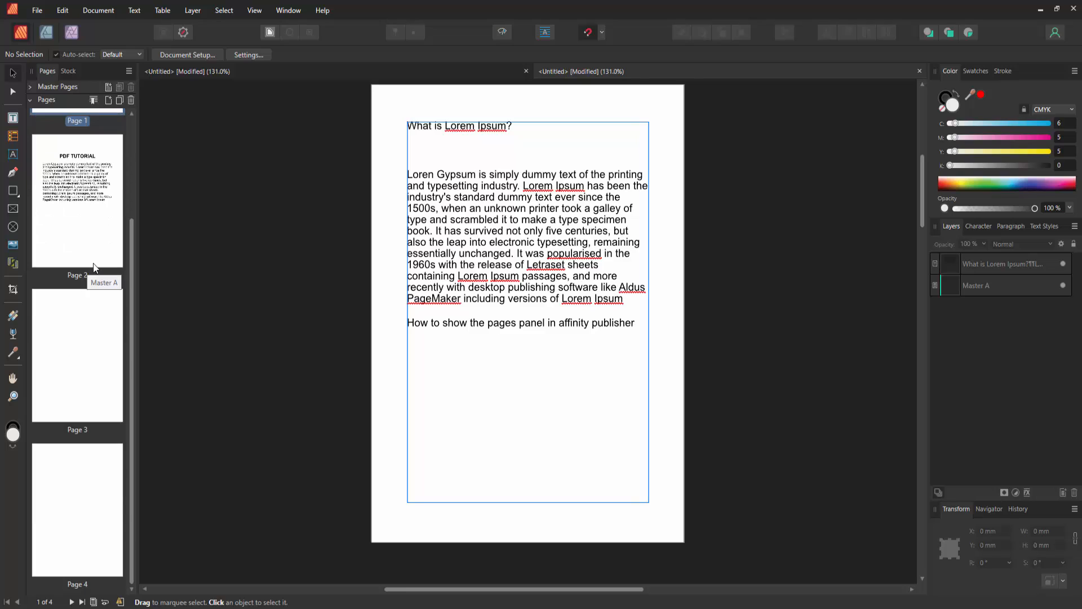